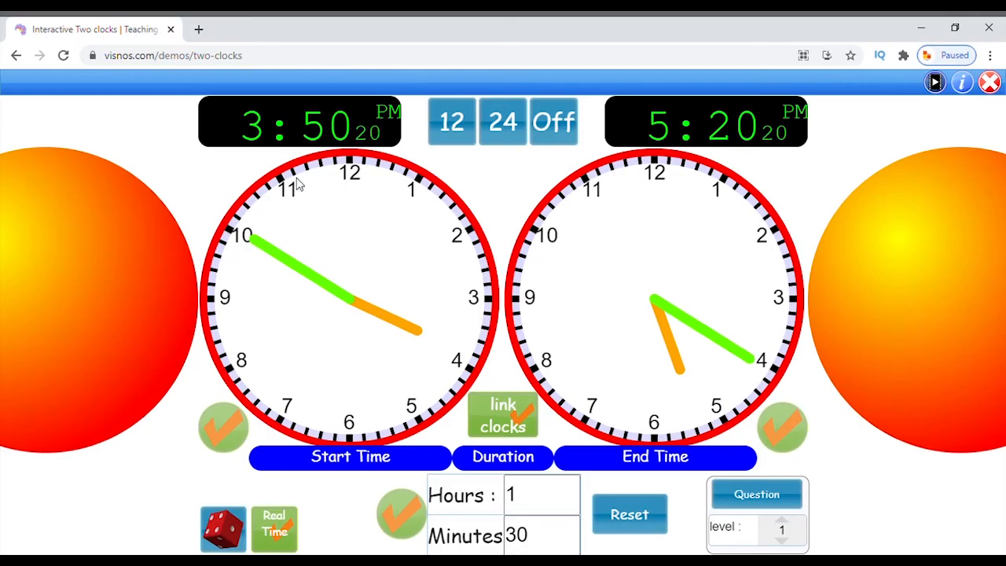
- Generate the level-1 question (bus arrives 7:00 am after 1 hour) and move its box off the clocks
click(756, 494)
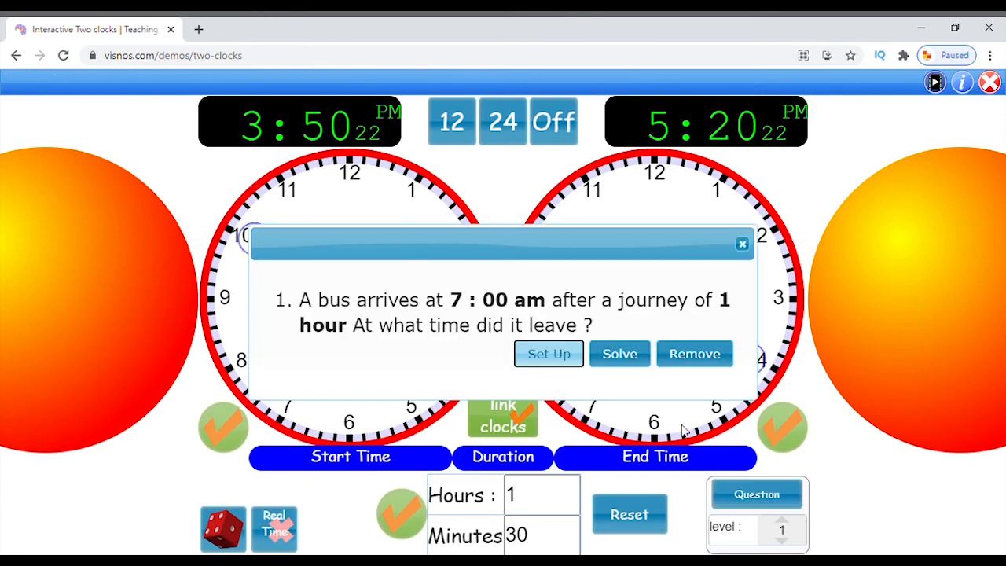
drag(503, 242, 614, 255)
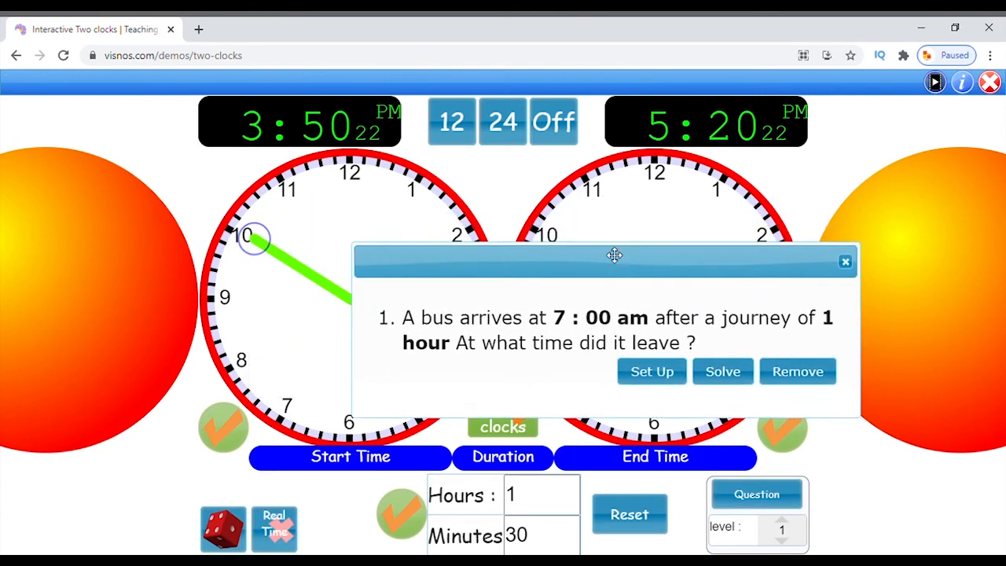
drag(615, 254, 620, 183)
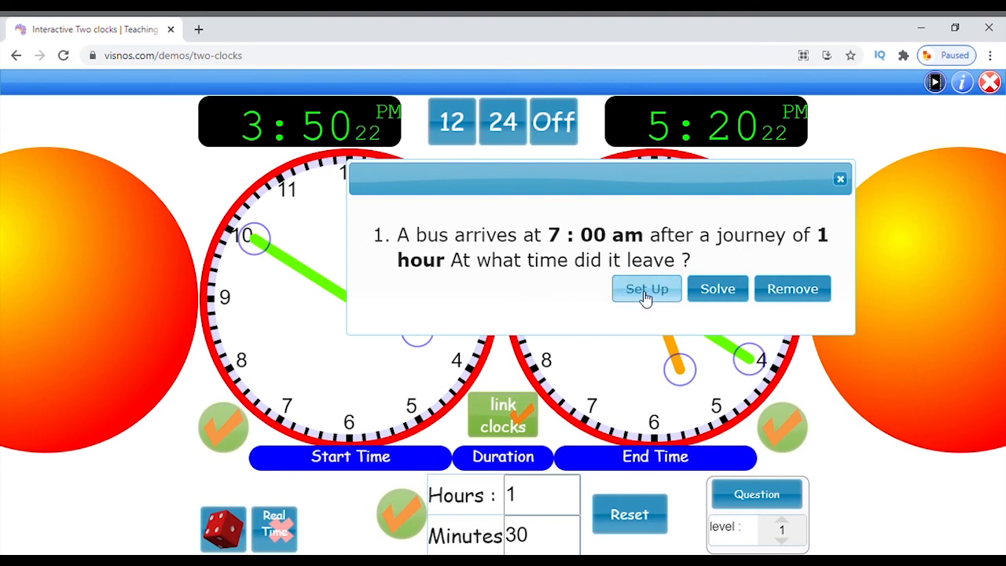
mouse_move(654, 294)
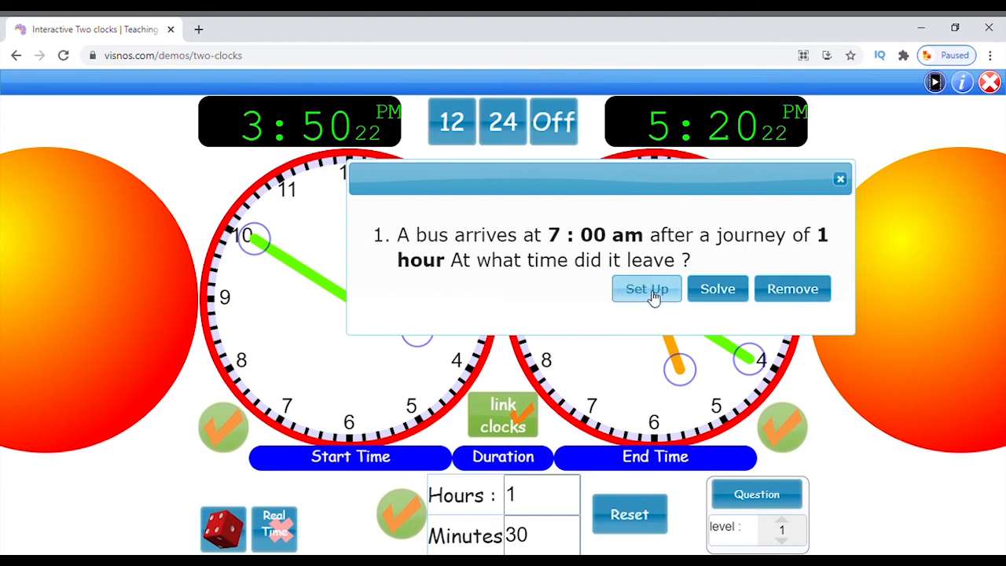
- Set up the clocks at 12:00 with zero duration and move the question box aside
click(647, 290)
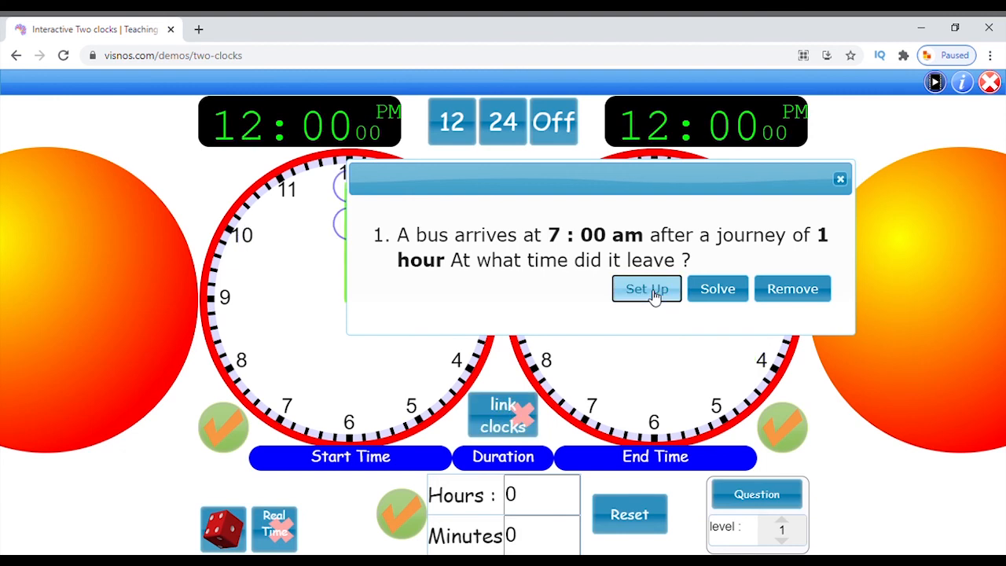
mouse_move(616, 217)
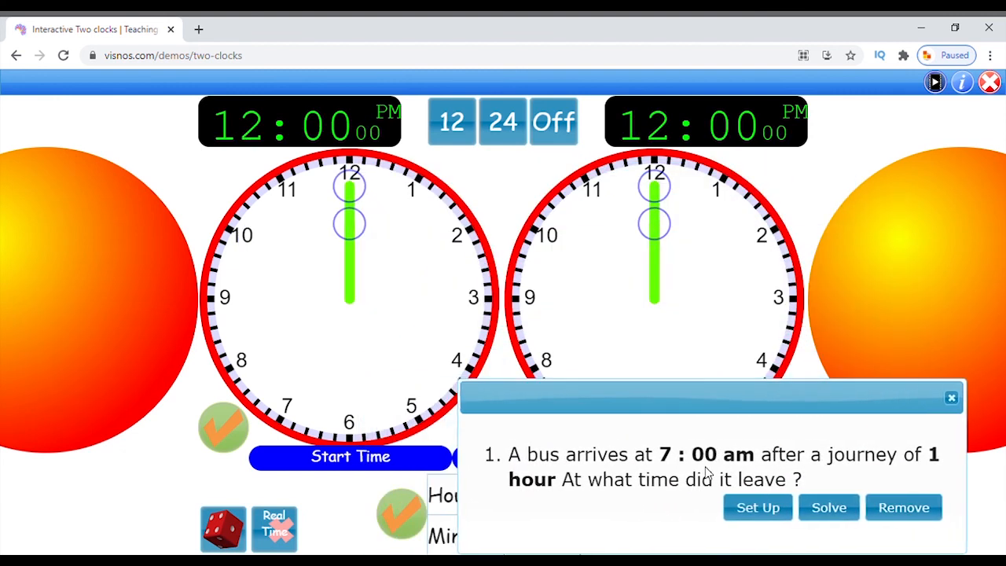
drag(711, 393, 831, 330)
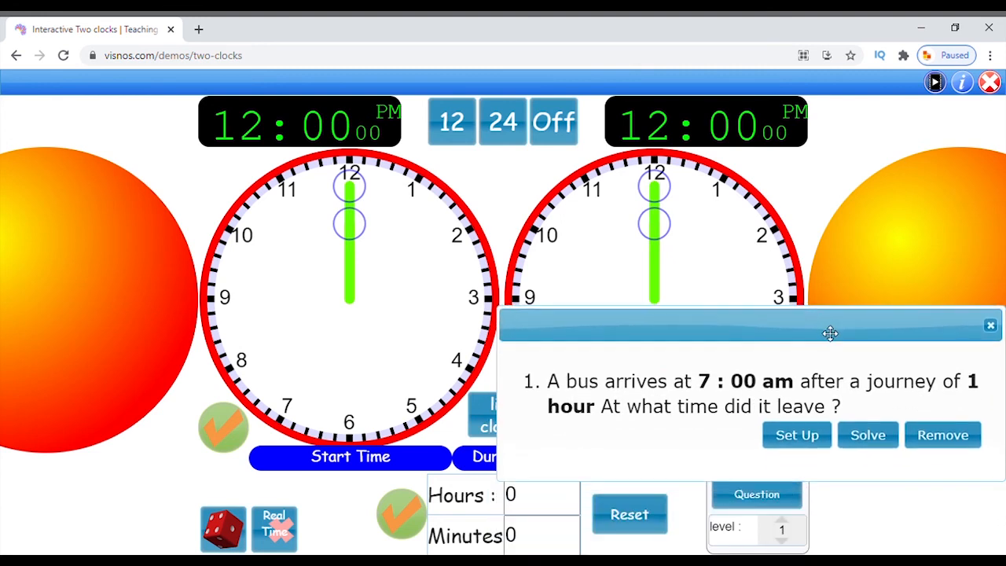
drag(830, 333, 786, 270)
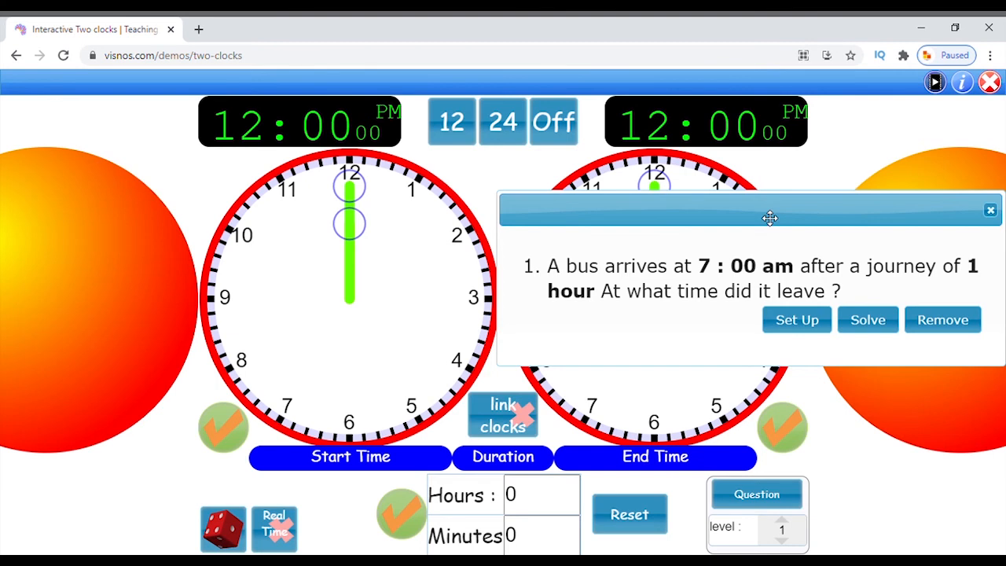
mouse_move(868, 319)
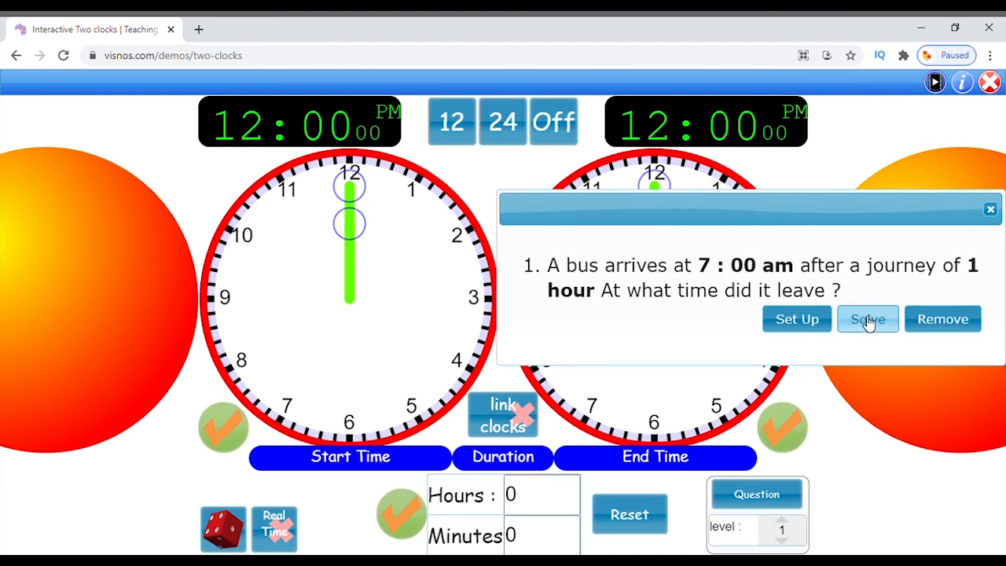
- Solve the question, revealing the bus left at 6:00 am
click(868, 319)
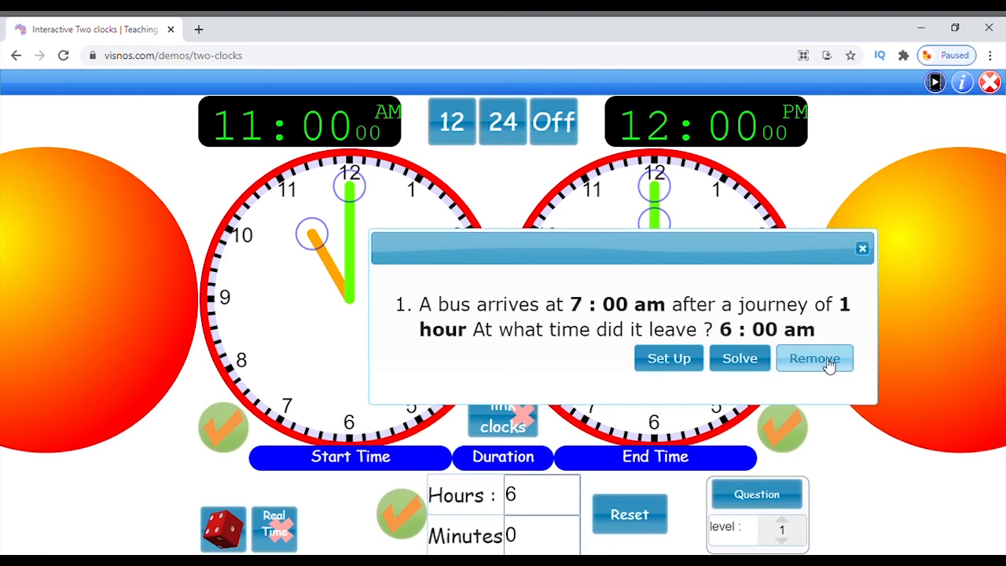
- Remove the solved question and generate a new one: bus arrives 3:00 am after 22 hours
click(814, 358)
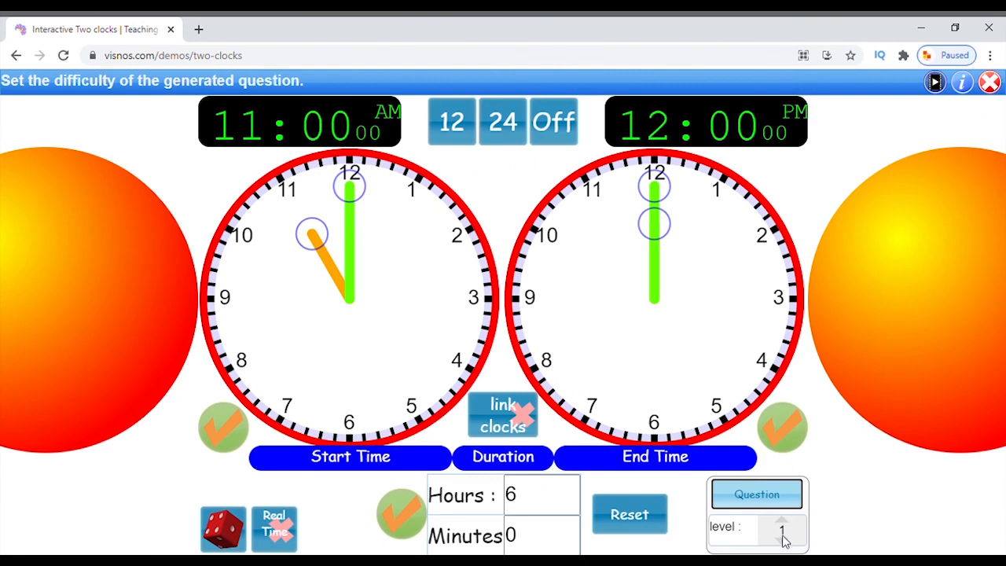
mouse_move(779, 475)
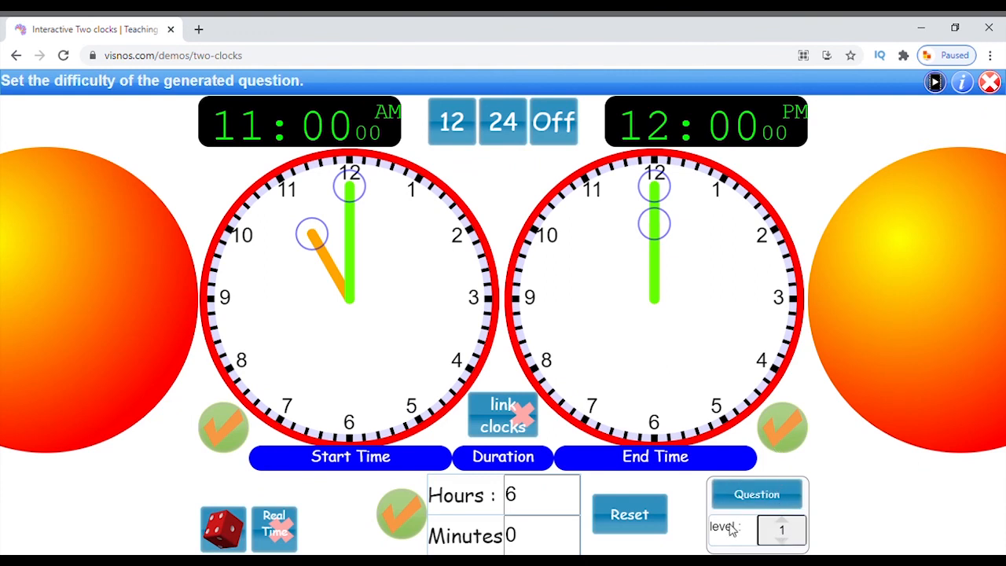
click(756, 494)
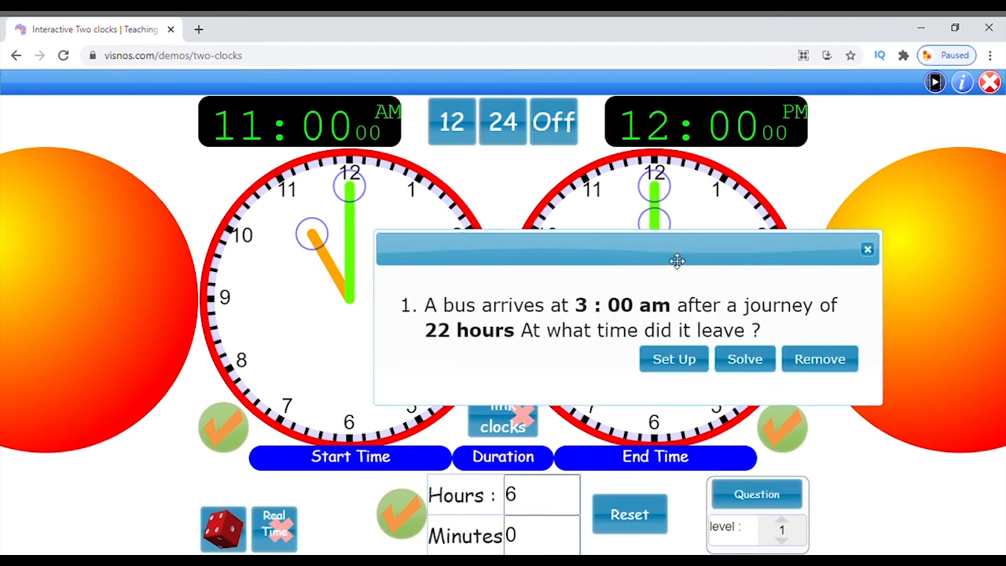
drag(676, 261, 758, 232)
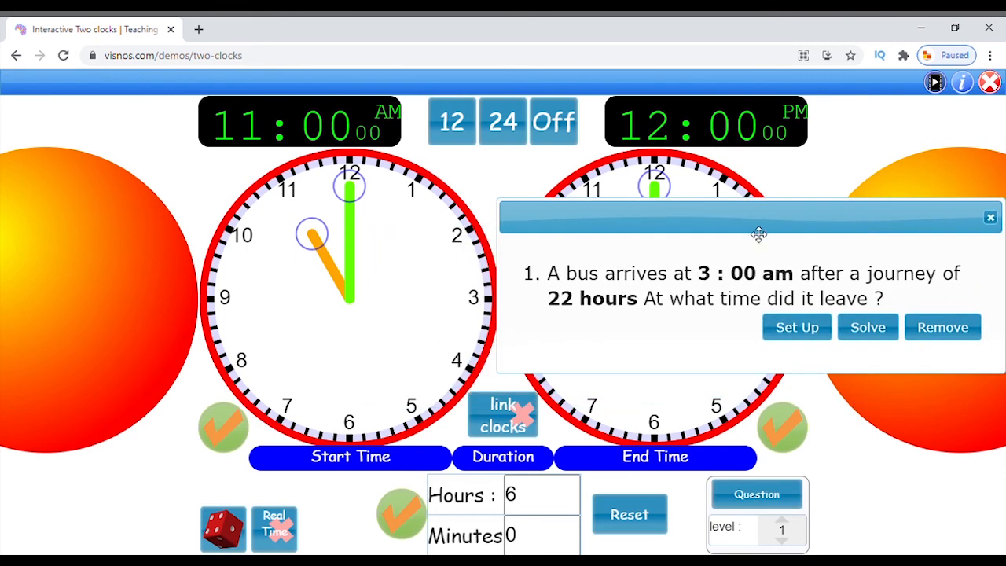